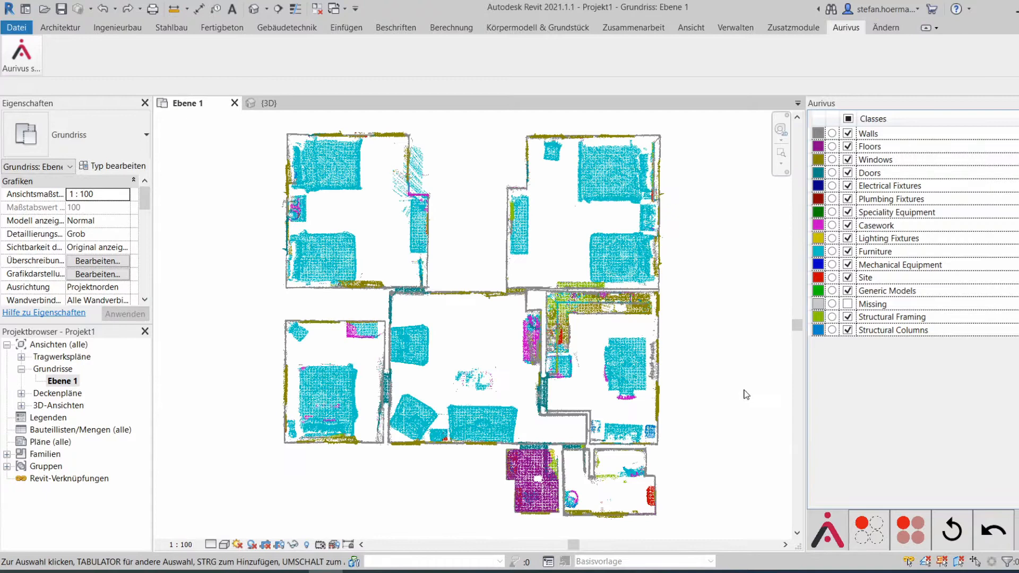
# Step: Select the apartment point cloud in the Ebene 1 plan and switch to the 3D view
pyautogui.click(322, 153)
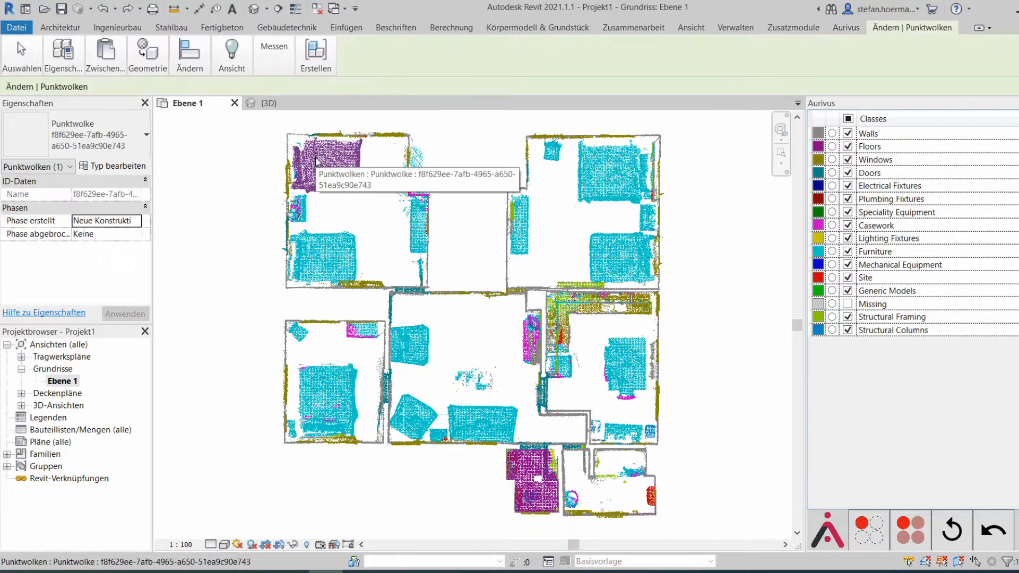
pyautogui.click(267, 103)
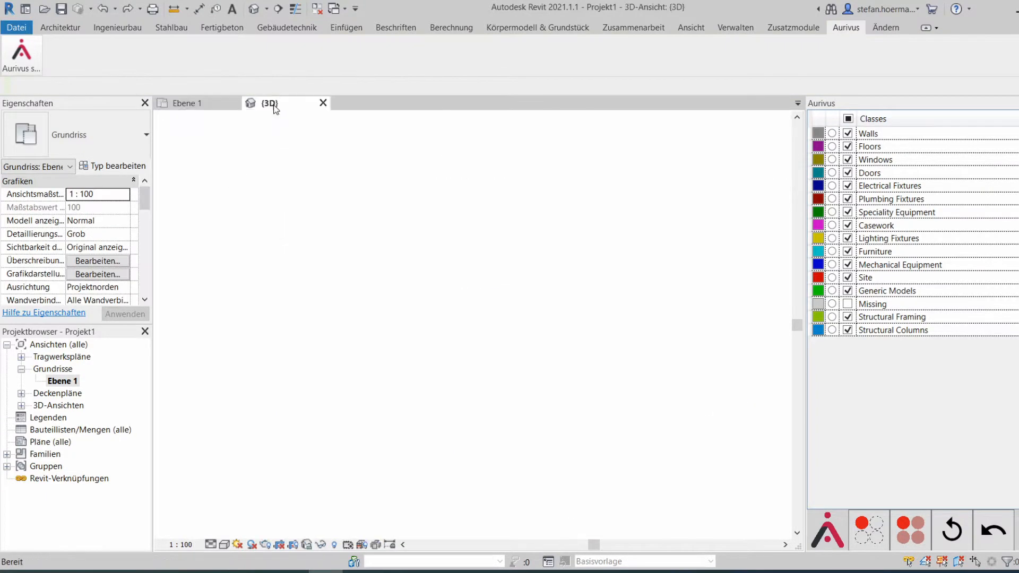
# Step: Load the 3D view of the classified apartment scan with the Floors class hidden
pyautogui.click(269, 103)
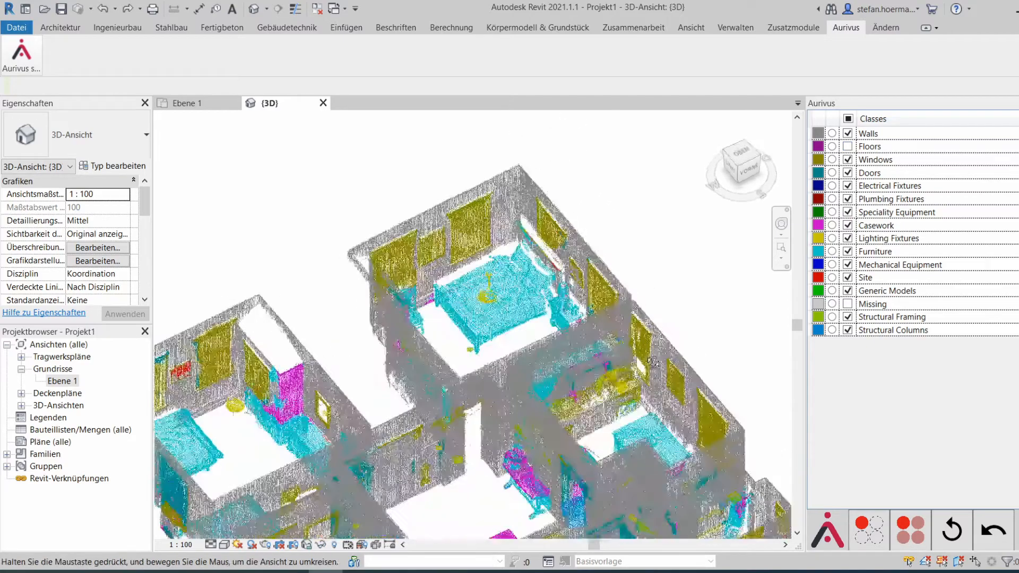
# Step: Isolate the scanned lamp on the bed and orbit around it
pyautogui.click(514, 335)
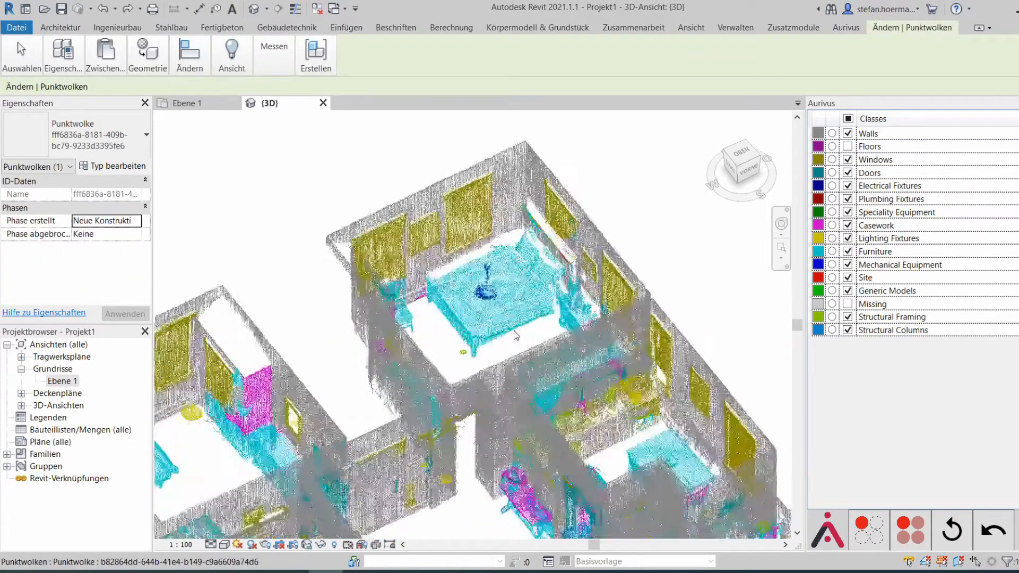
pyautogui.moveTo(514, 334); pyautogui.dragTo(530, 273)
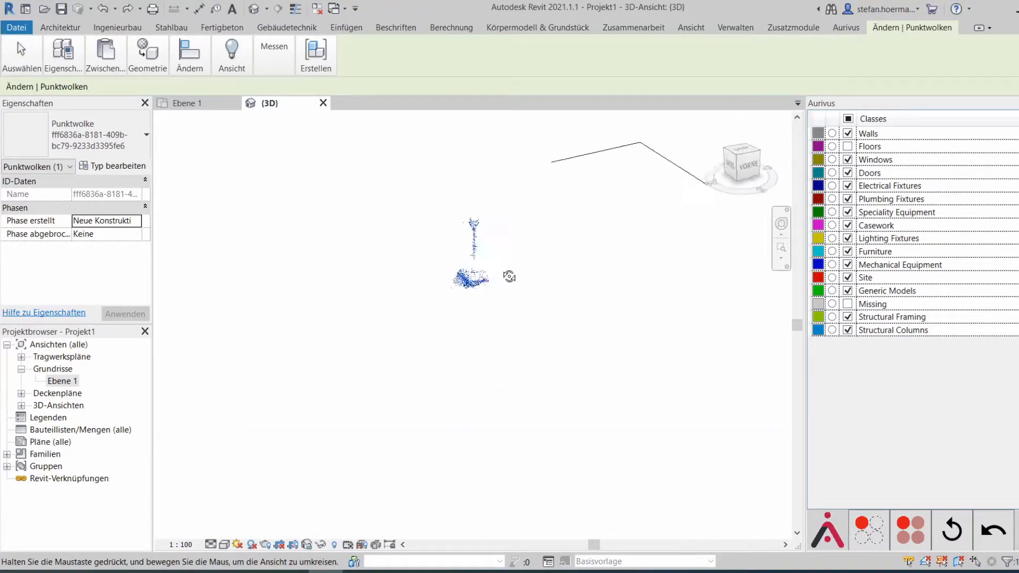
pyautogui.moveTo(510, 276); pyautogui.dragTo(604, 387)
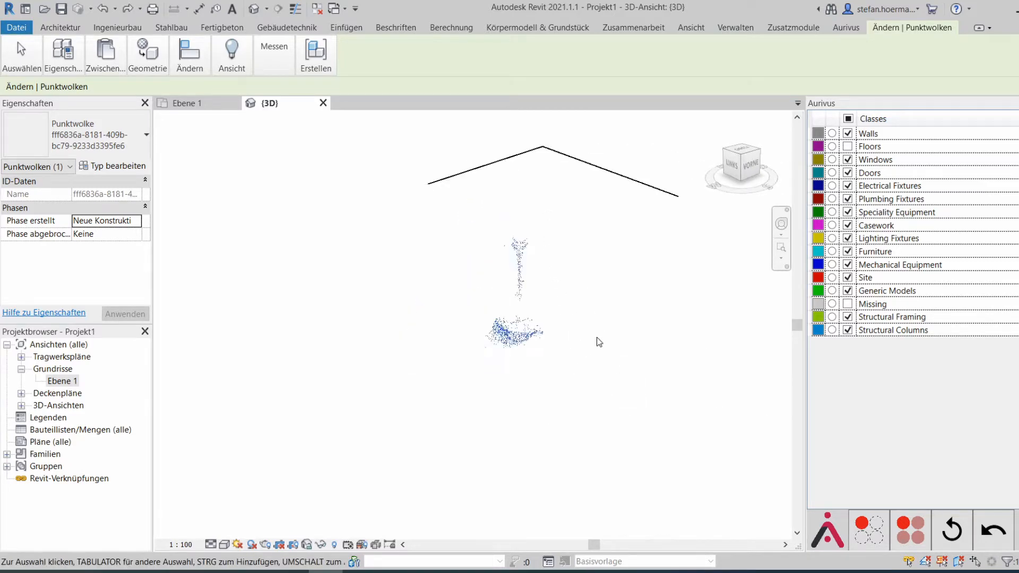
# Step: Isolate the scanned chair and orbit around it
pyautogui.click(993, 528)
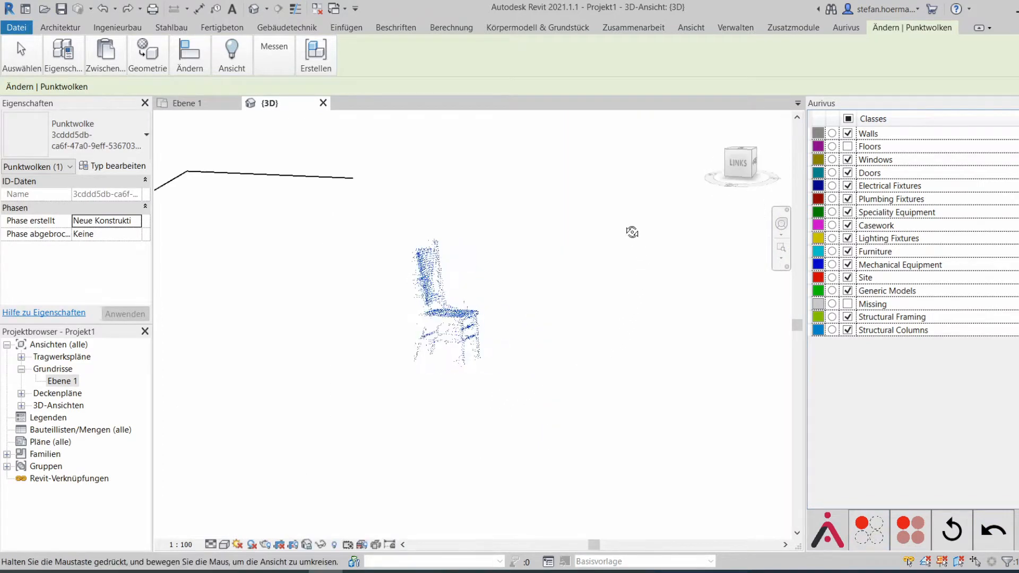
pyautogui.moveTo(631, 233); pyautogui.dragTo(637, 362)
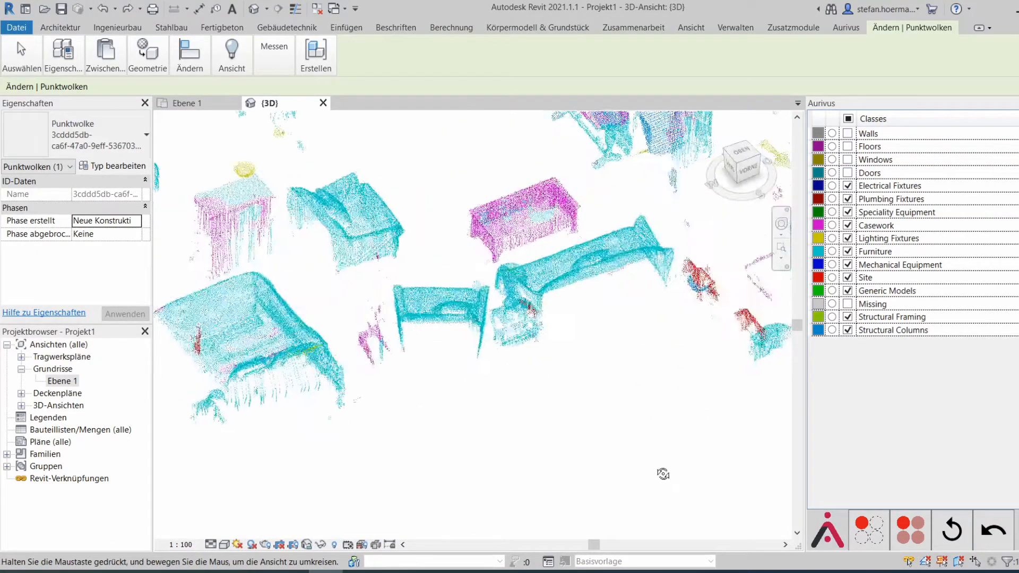
# Step: Uncheck Walls, Floors and Windows in the Aurivus panel so furniture points stand out
pyautogui.click(870, 172)
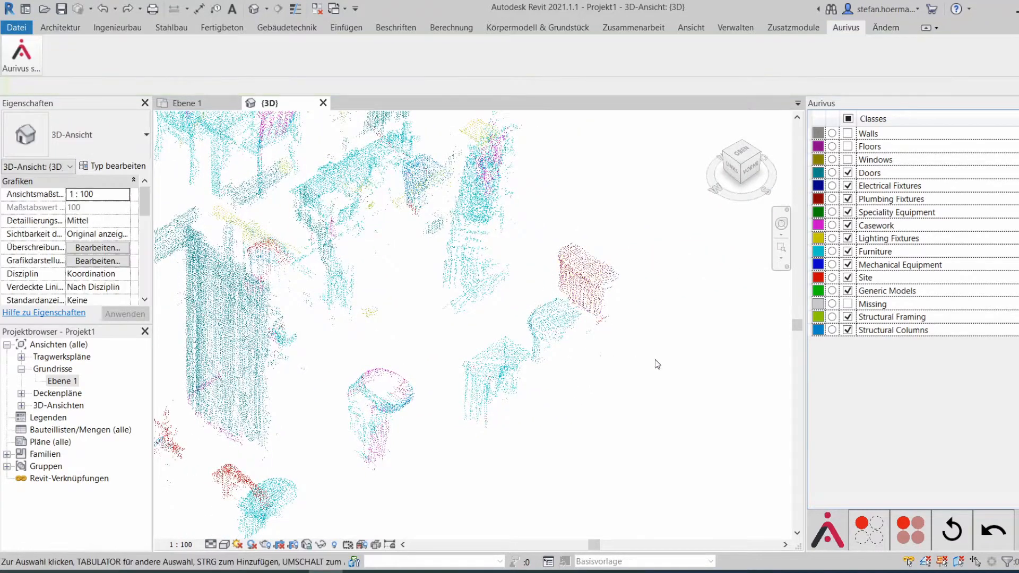
pyautogui.click(528, 221)
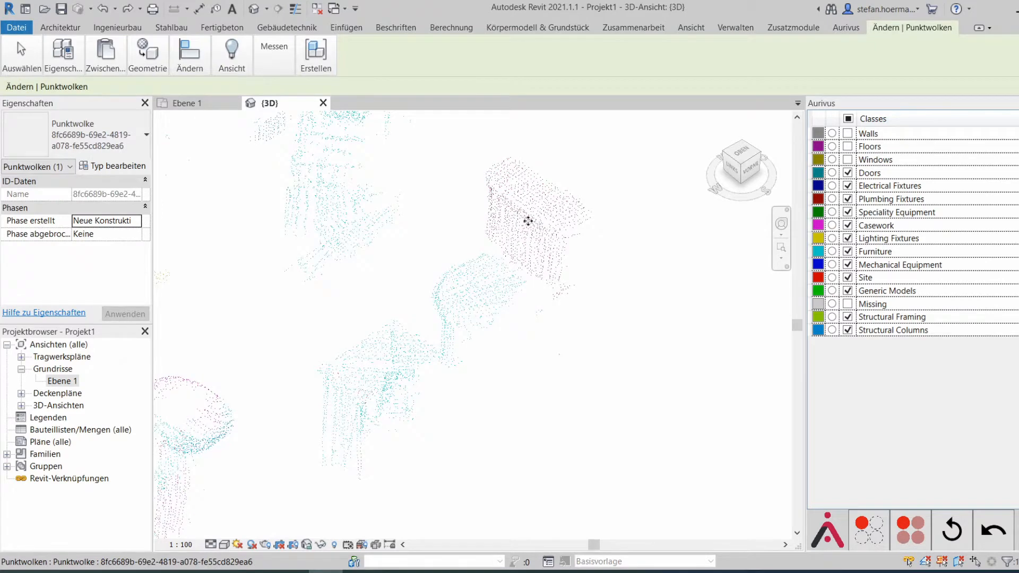
pyautogui.rightClick(528, 223)
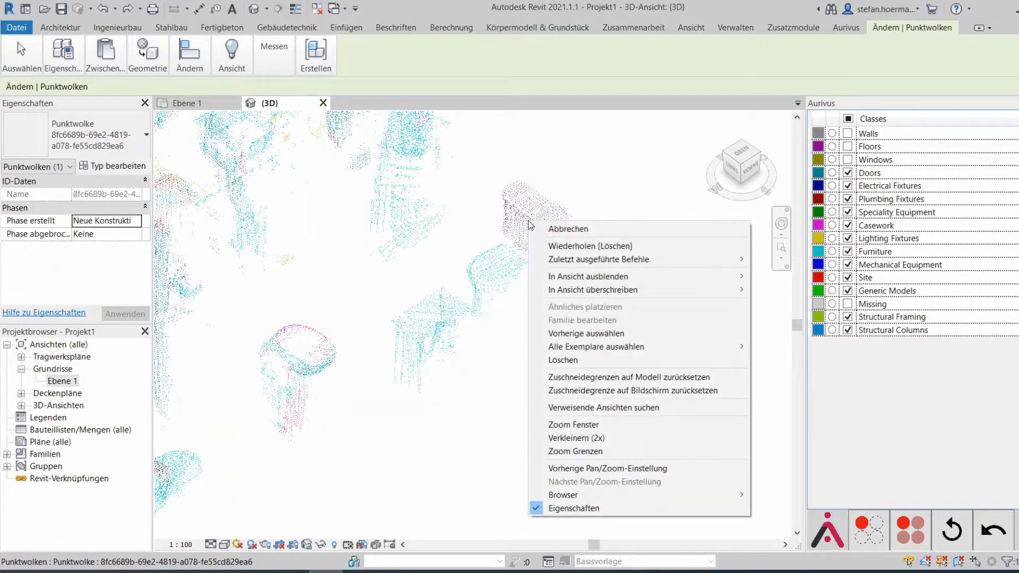
pyautogui.moveTo(587, 360)
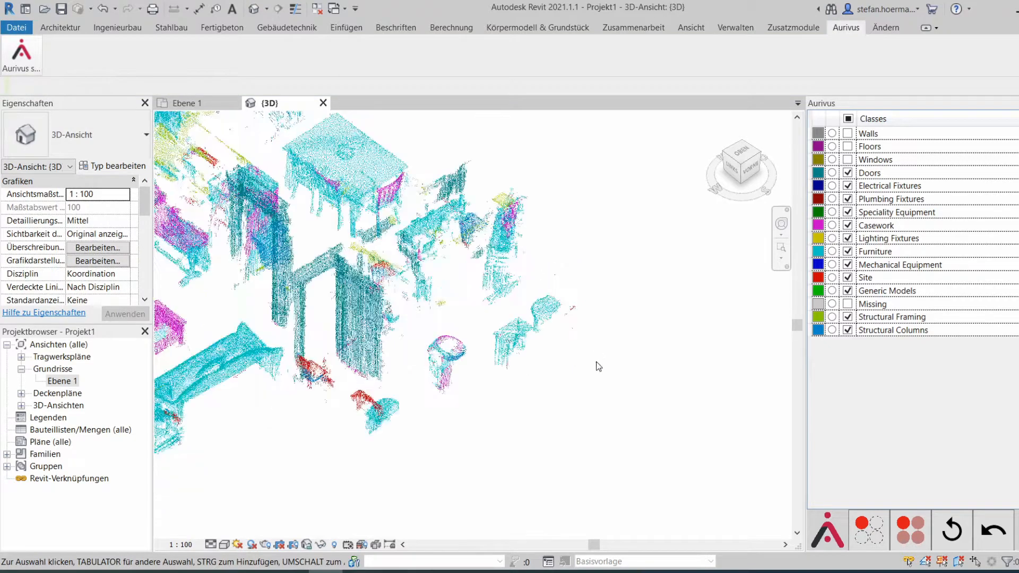
pyautogui.click(325, 260)
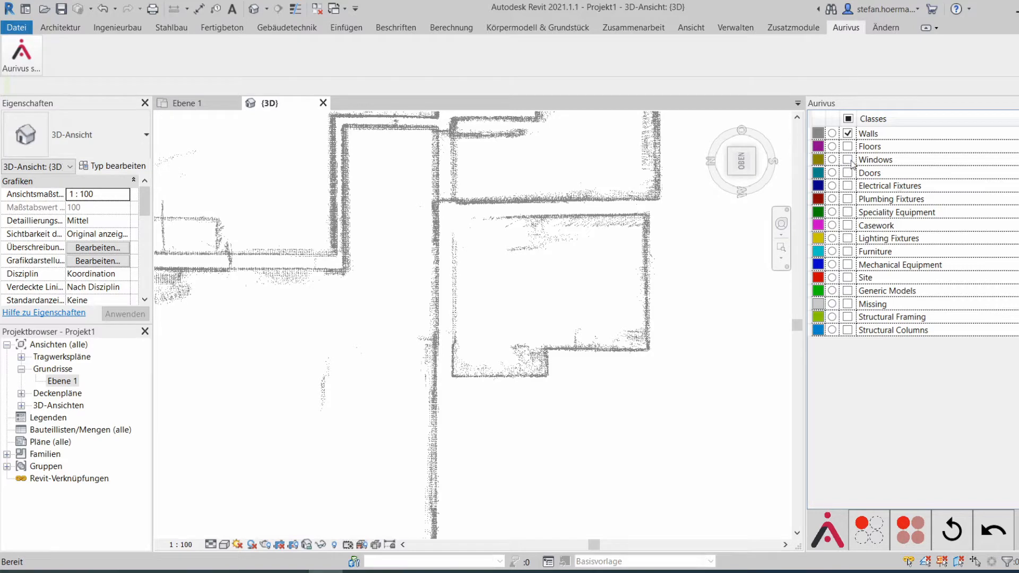
# Step: Toggle the Doors class and show Windows alongside Walls in the Aurivus panel
pyautogui.click(847, 174)
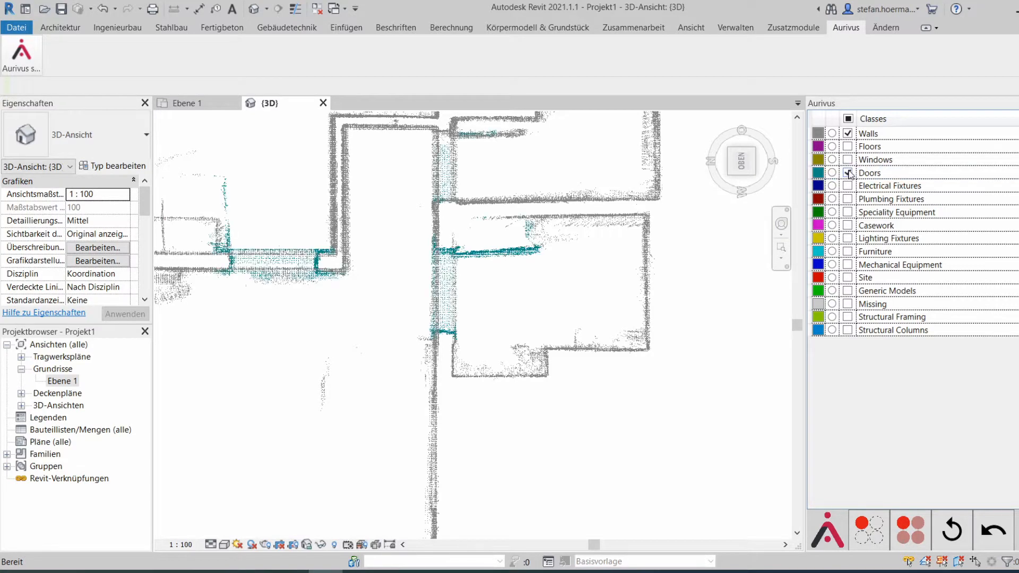
pyautogui.click(848, 173)
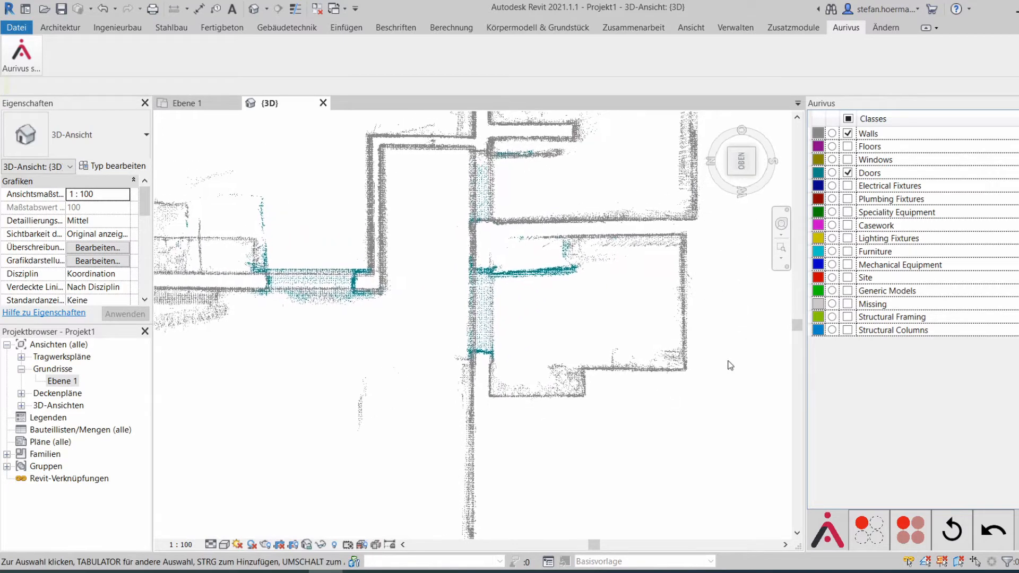
pyautogui.click(849, 160)
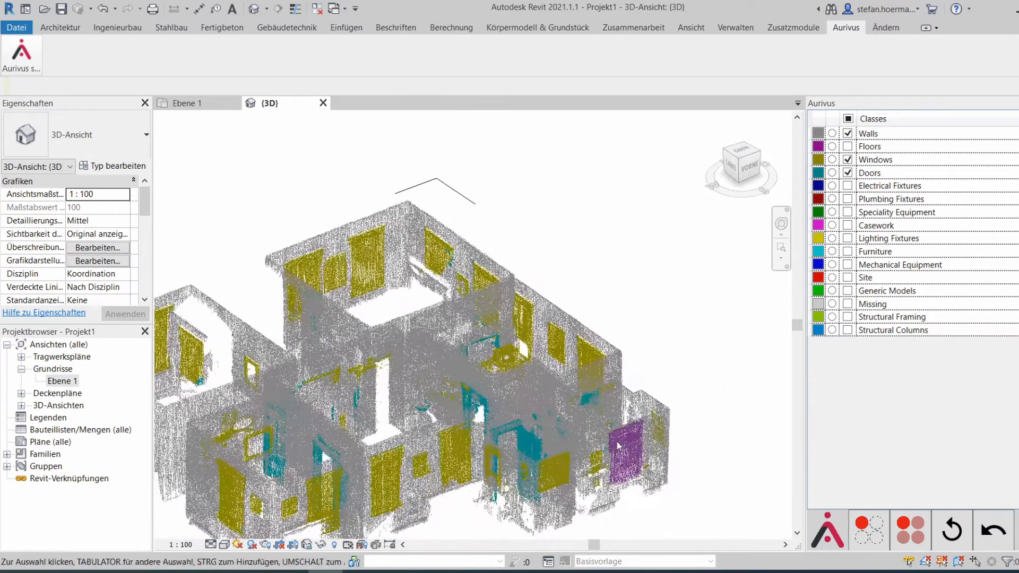
# Step: Select the purple casework panel on the front wall to show its point cloud properties
pyautogui.click(624, 445)
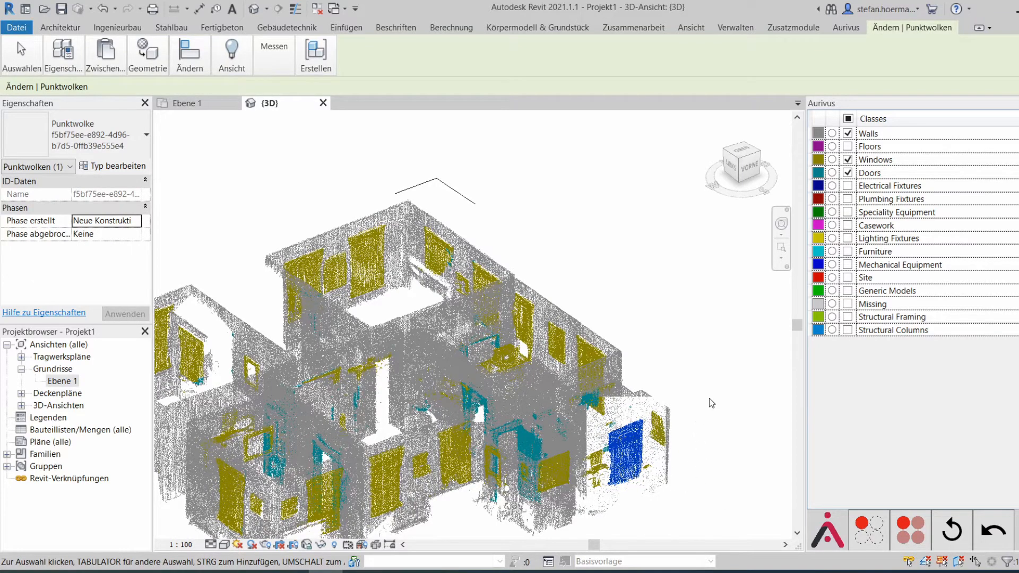
pyautogui.click(627, 448)
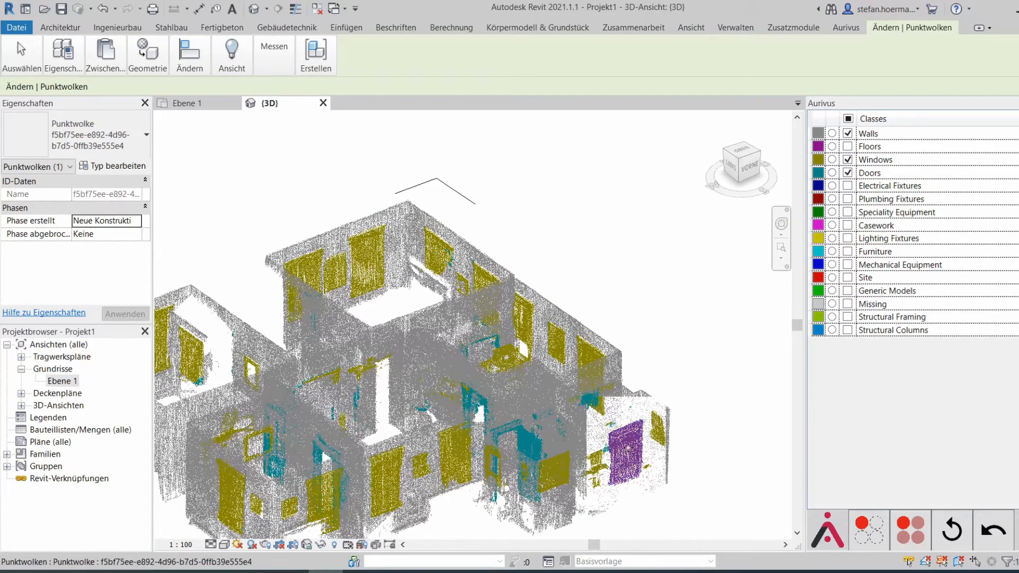